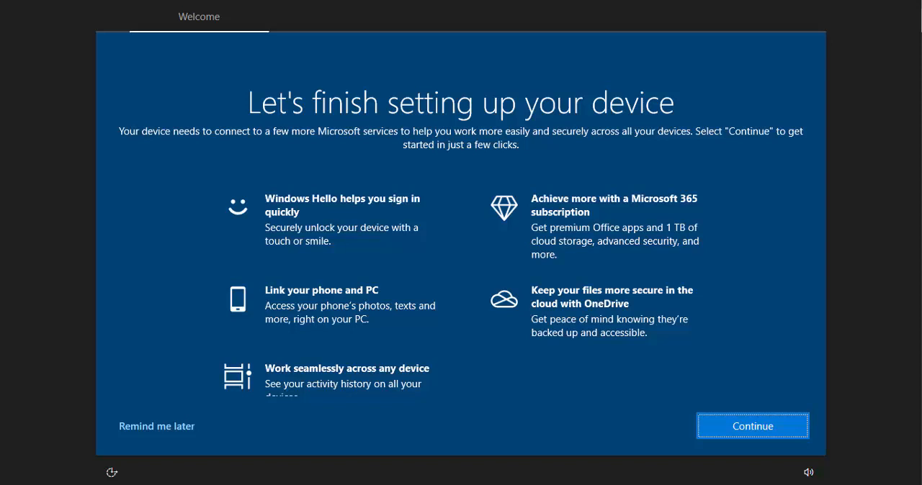
pyautogui.moveTo(272, 421)
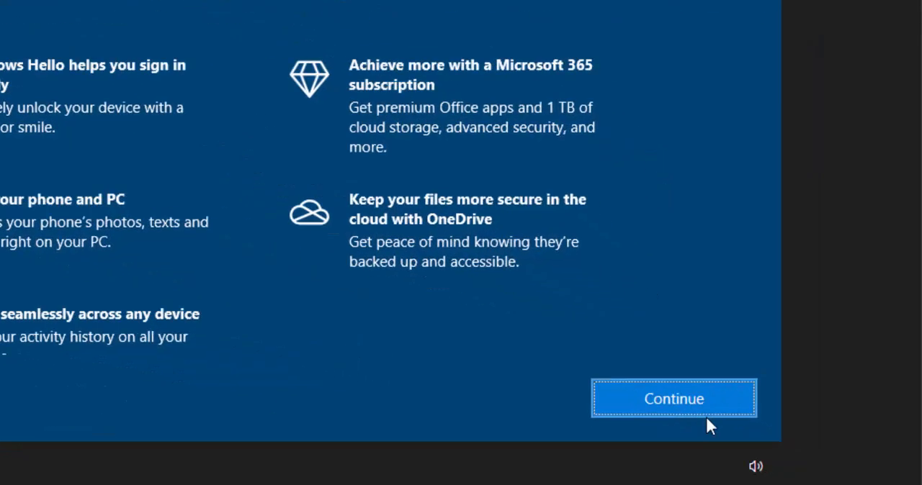
# Step: Continue from 'Let's finish setting up your device' to the Microsoft account sign-in page
pyautogui.click(674, 397)
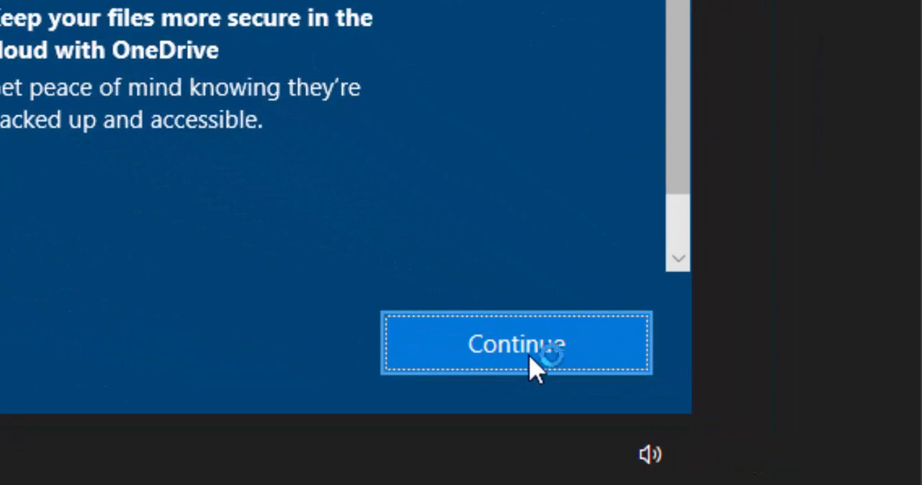
pyautogui.click(516, 342)
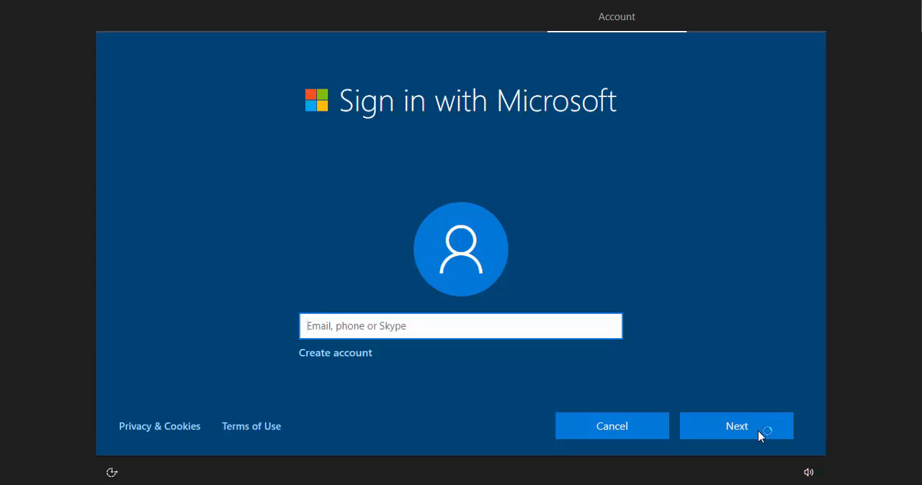
pyautogui.click(460, 326)
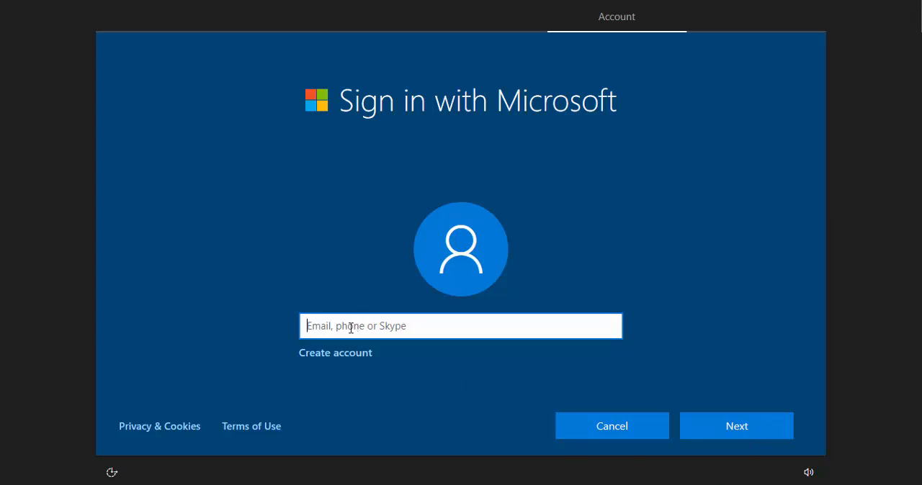
pyautogui.moveTo(504, 374)
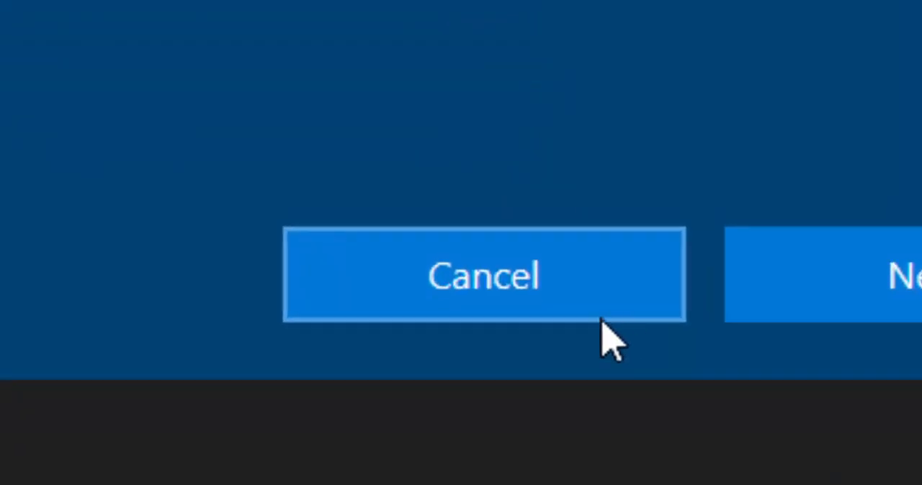
# Step: Cancel the Microsoft account sign-in, keeping the local account and returning to the desktop
pyautogui.click(484, 275)
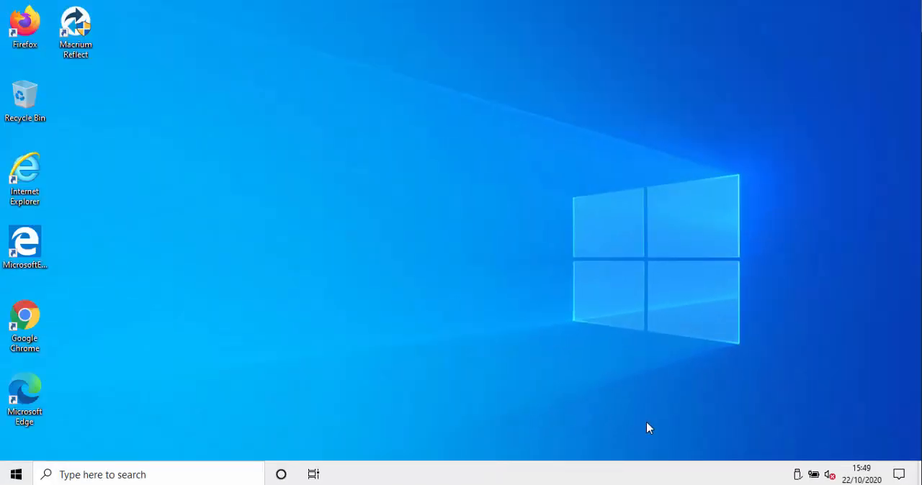